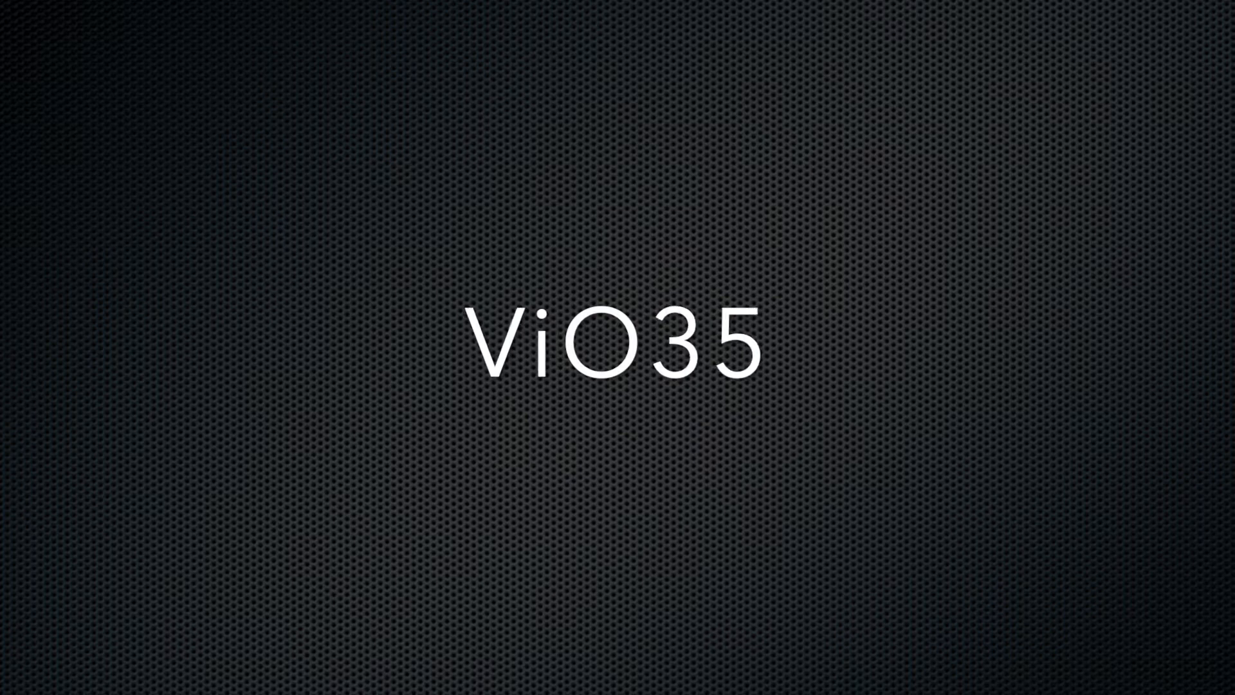
pyautogui.write('-5')
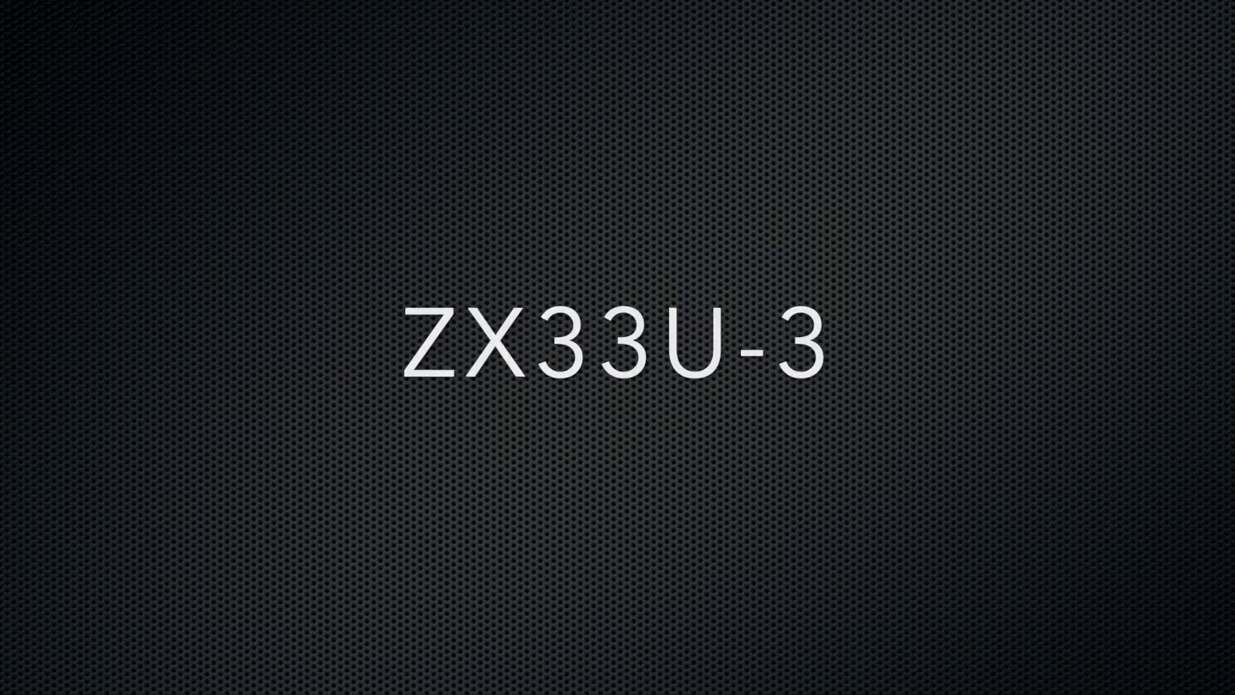
pyautogui.write('F')
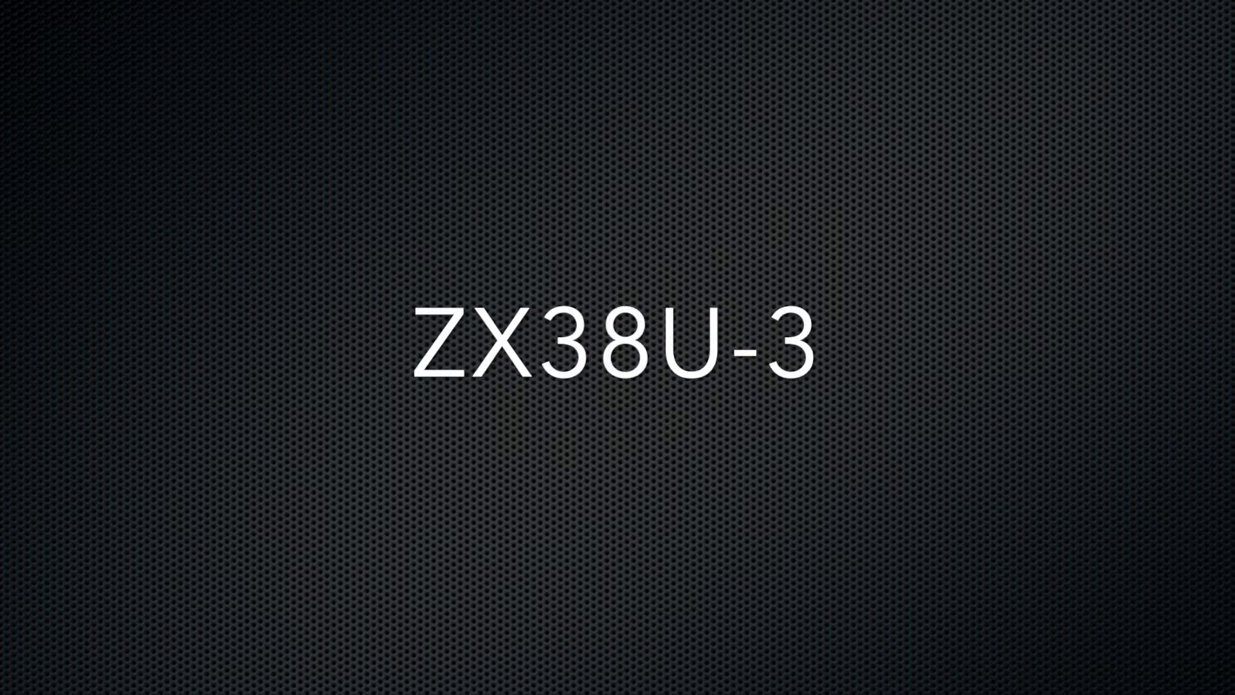
pyautogui.write('F')
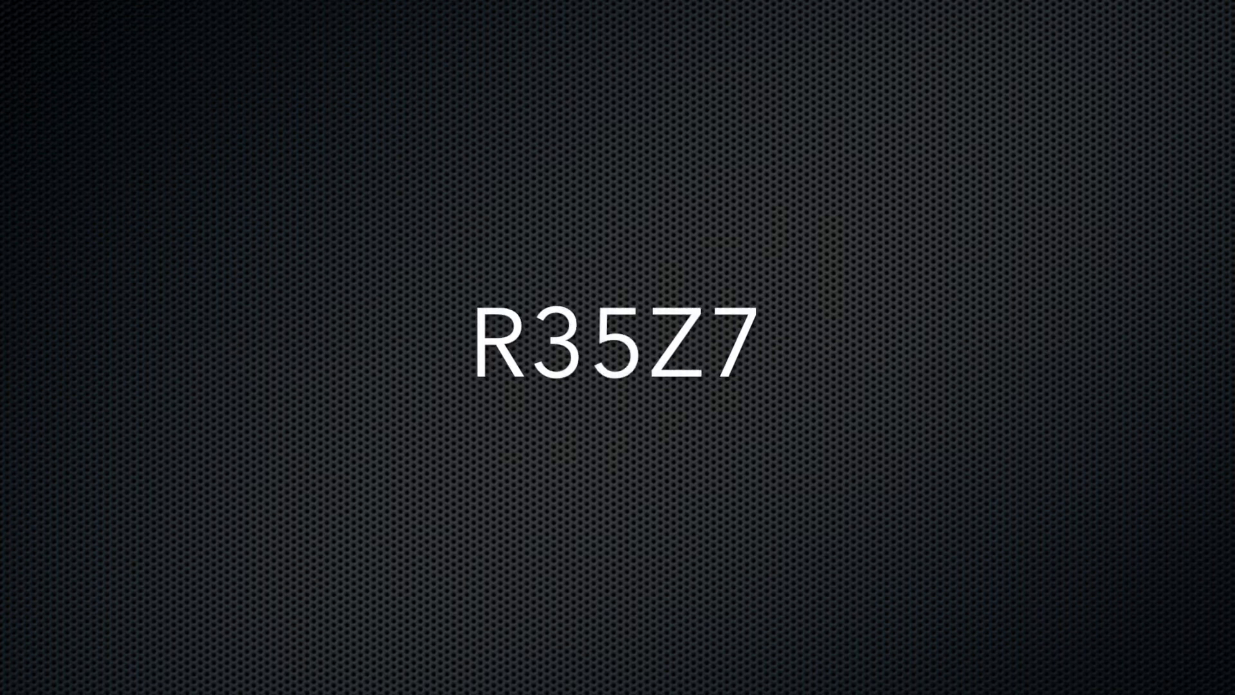
pyautogui.write('A')
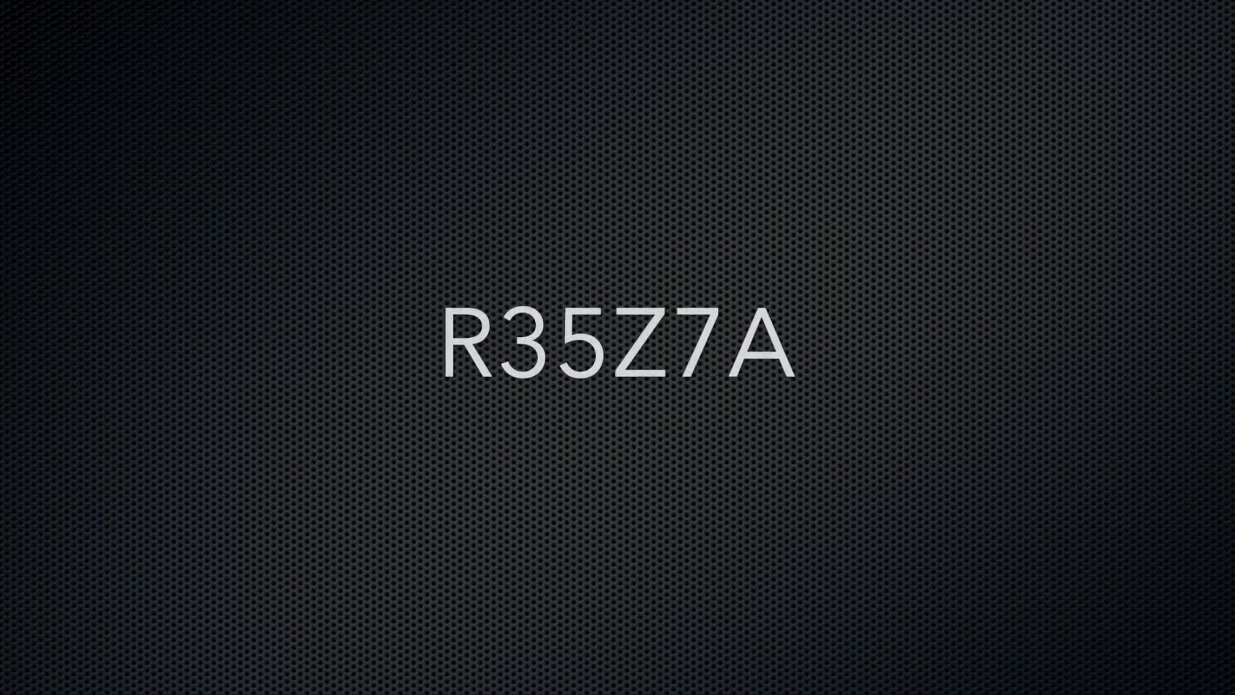